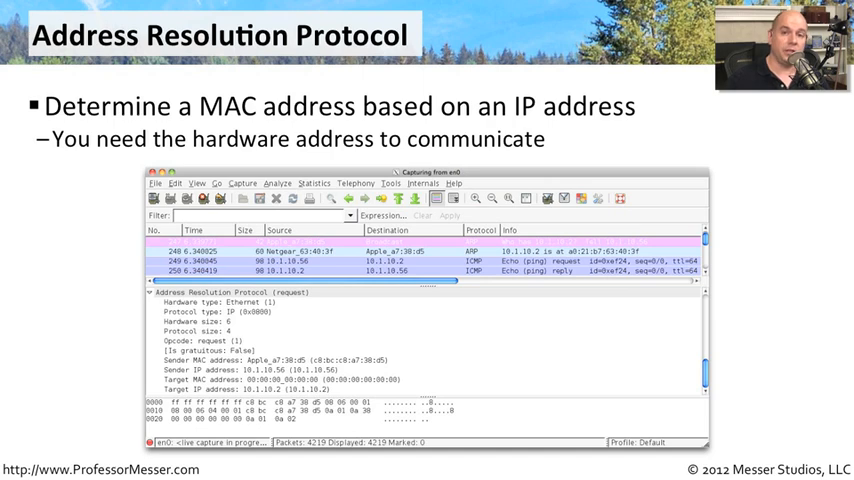
mouse_move(725, 400)
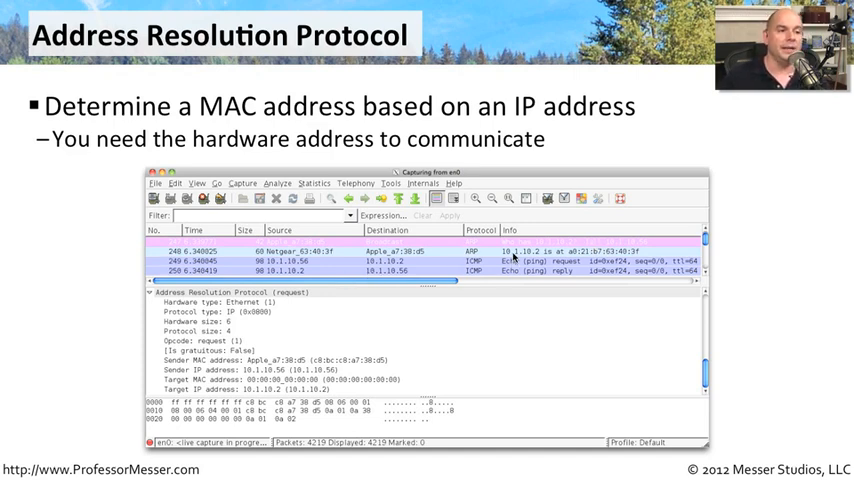
mouse_move(560, 253)
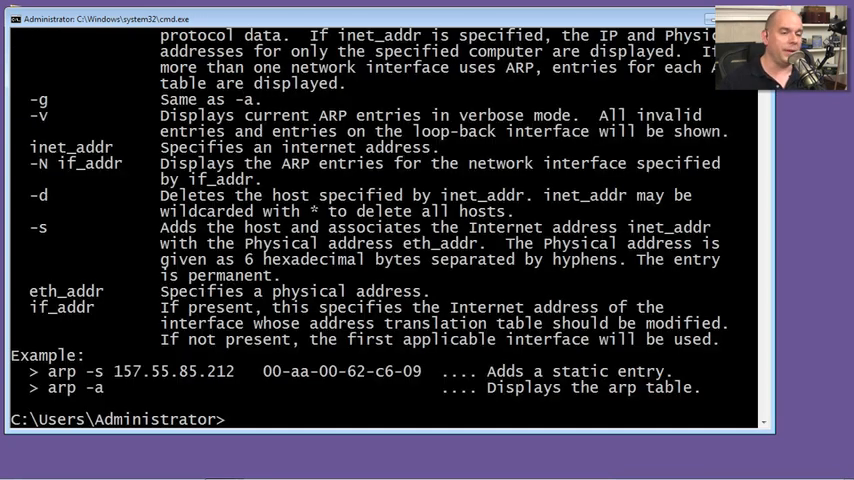
scroll(down, 3)
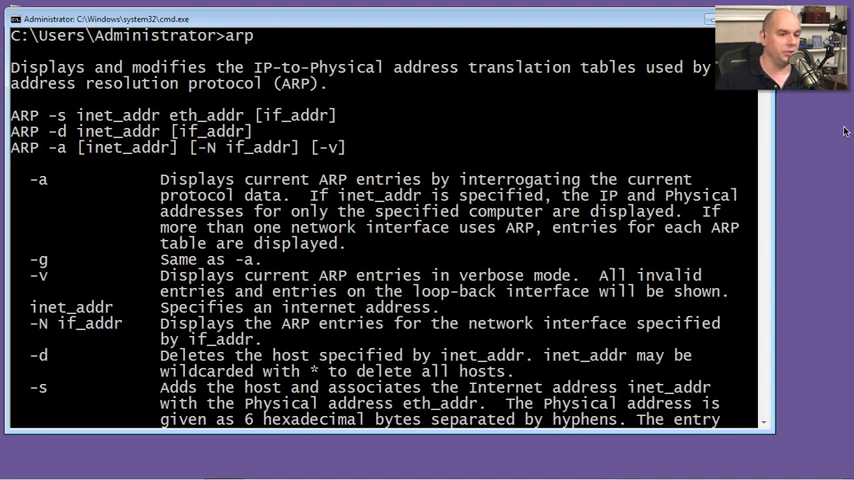
scroll(down, 3)
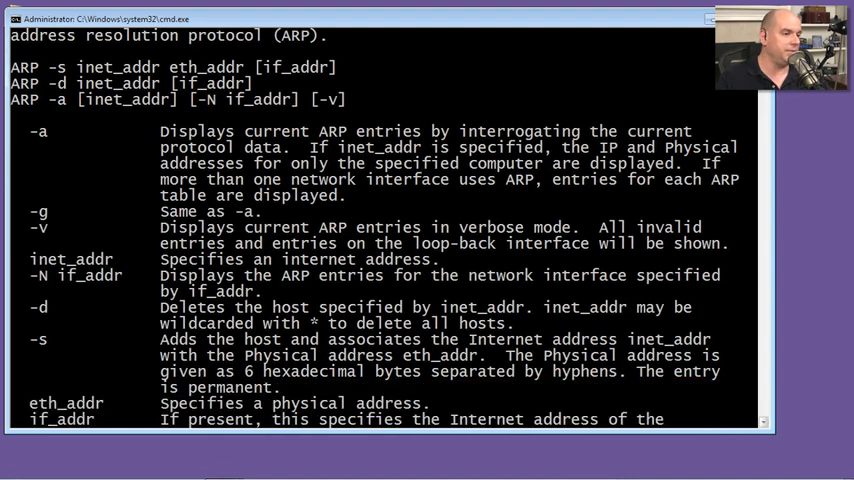
scroll(down, 3)
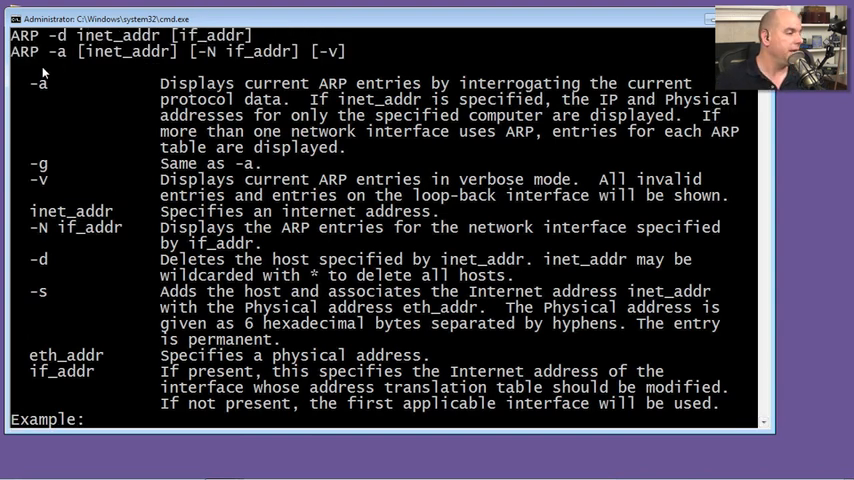
mouse_move(290, 101)
text(arp)
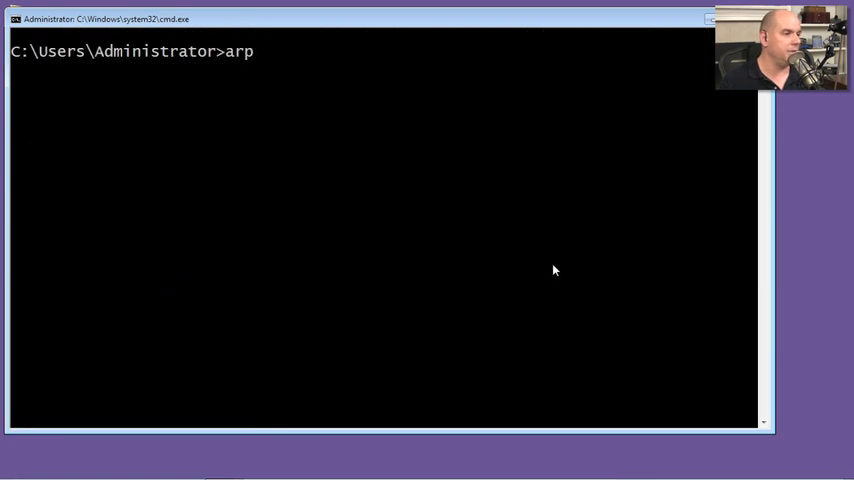
text(-a)
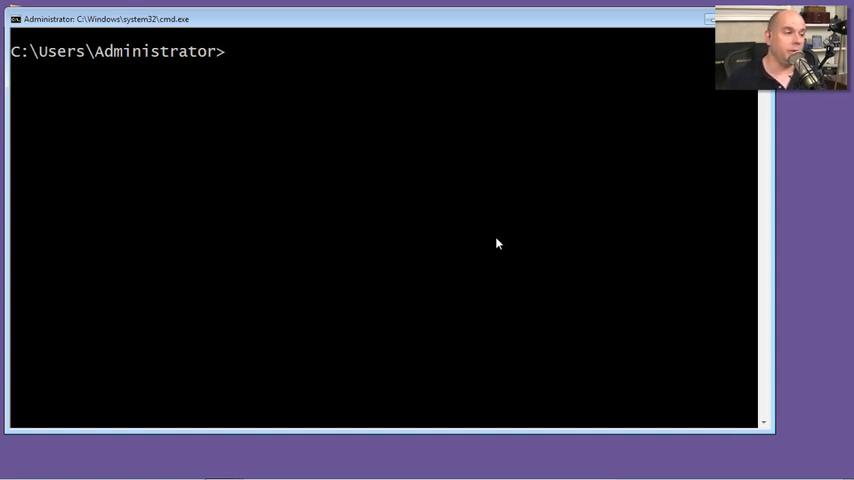
text(arp -av)
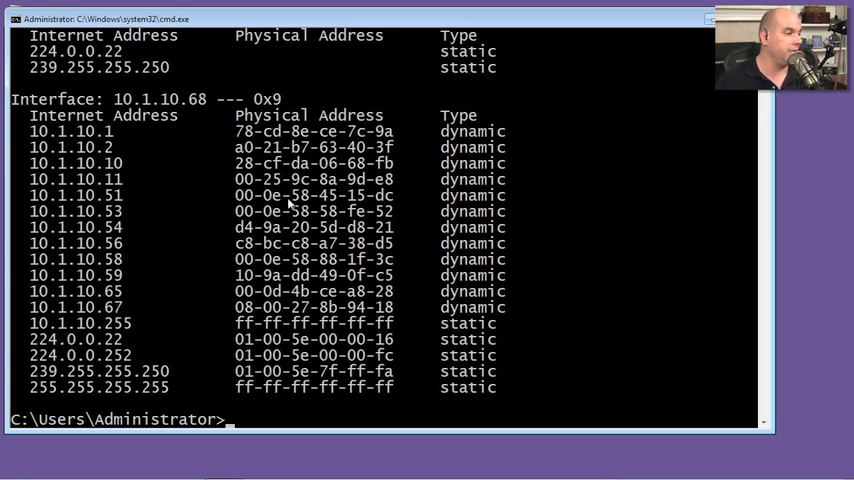
mouse_move(108, 135)
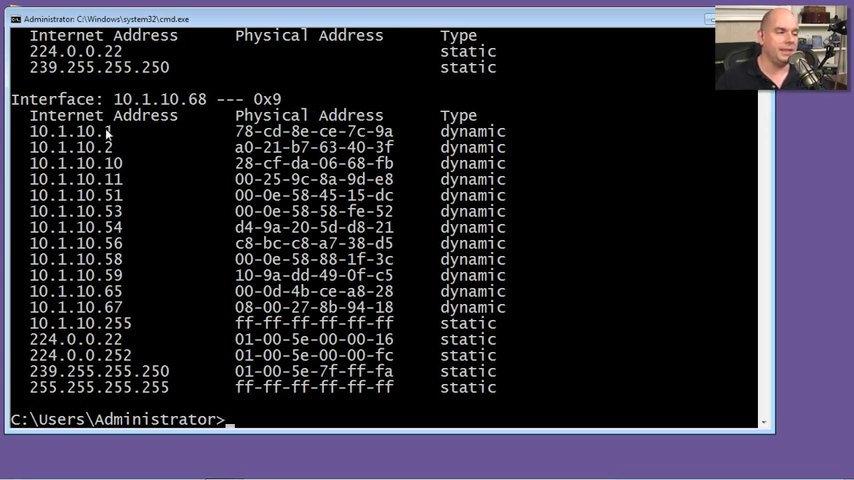